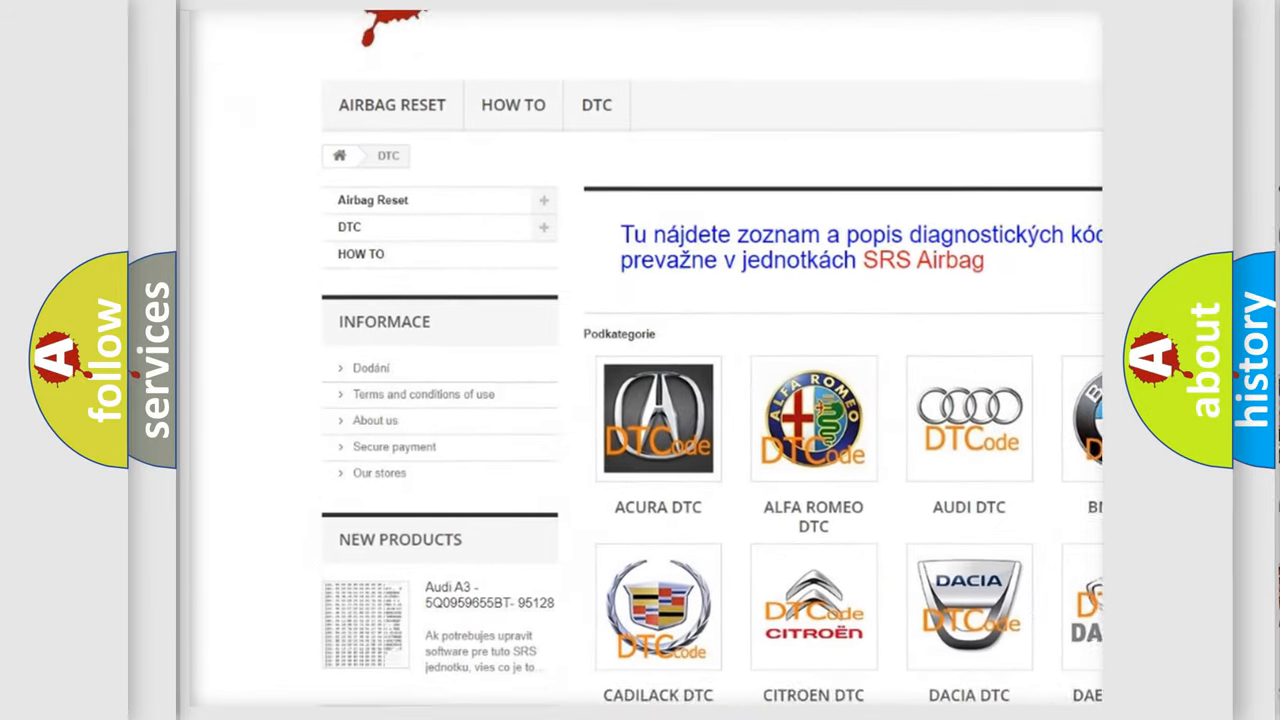
pyautogui.scroll(-3)
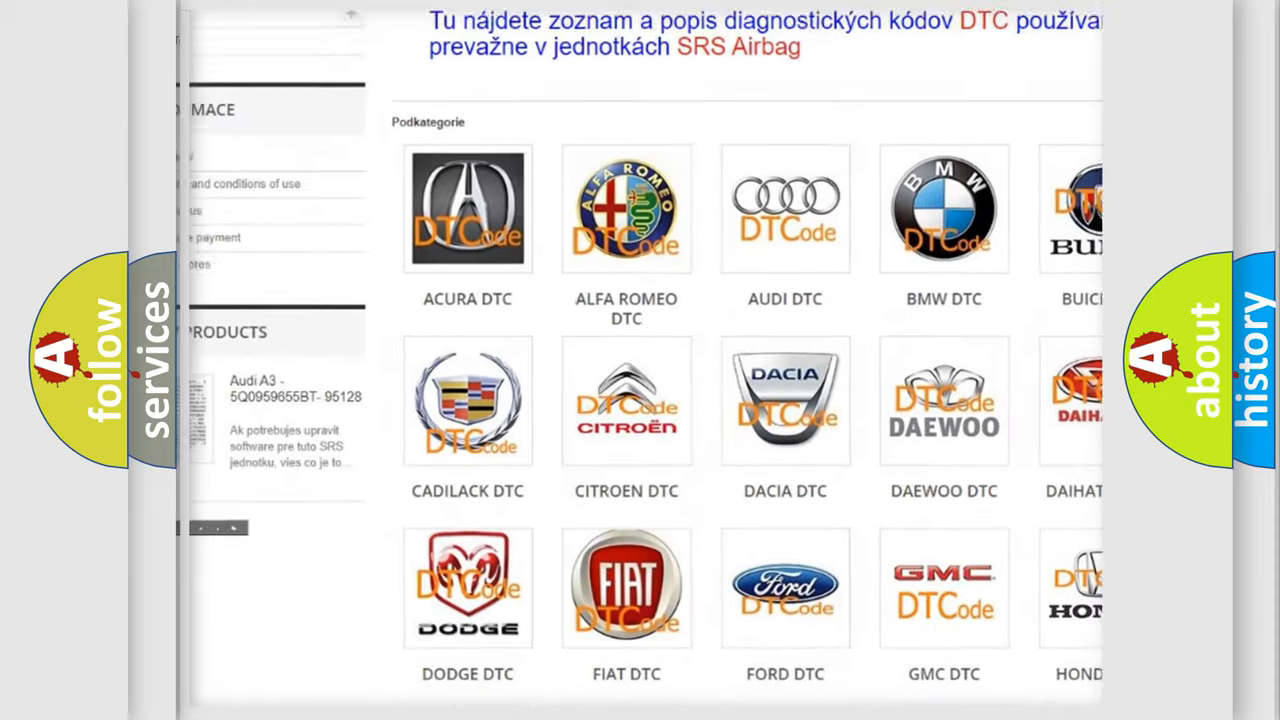
pyautogui.scroll(-3)
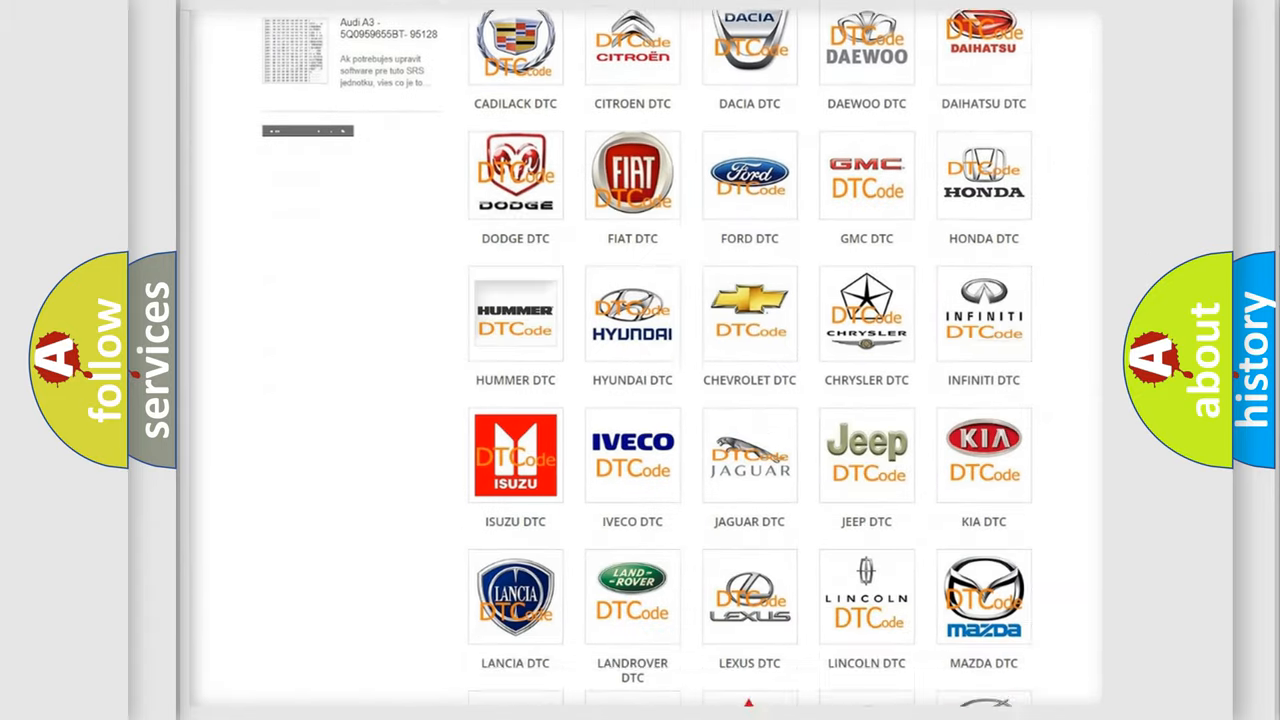
pyautogui.scroll(-3)
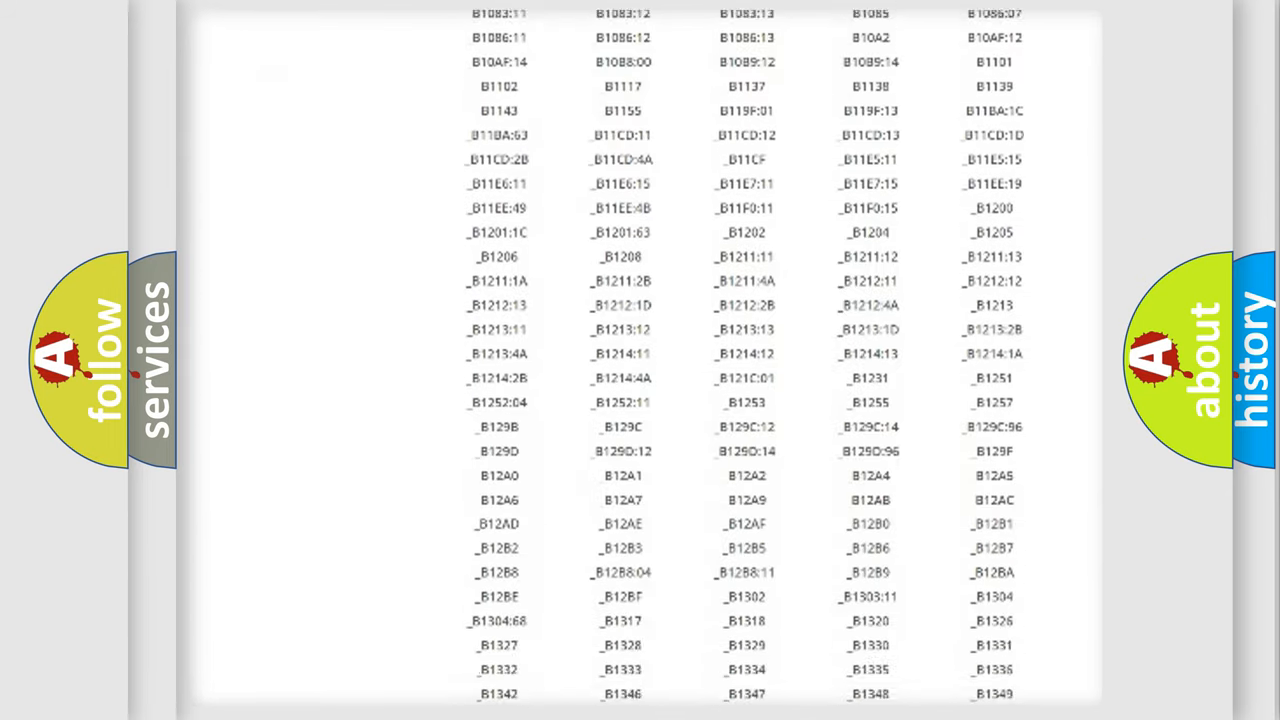
pyautogui.scroll(-3)
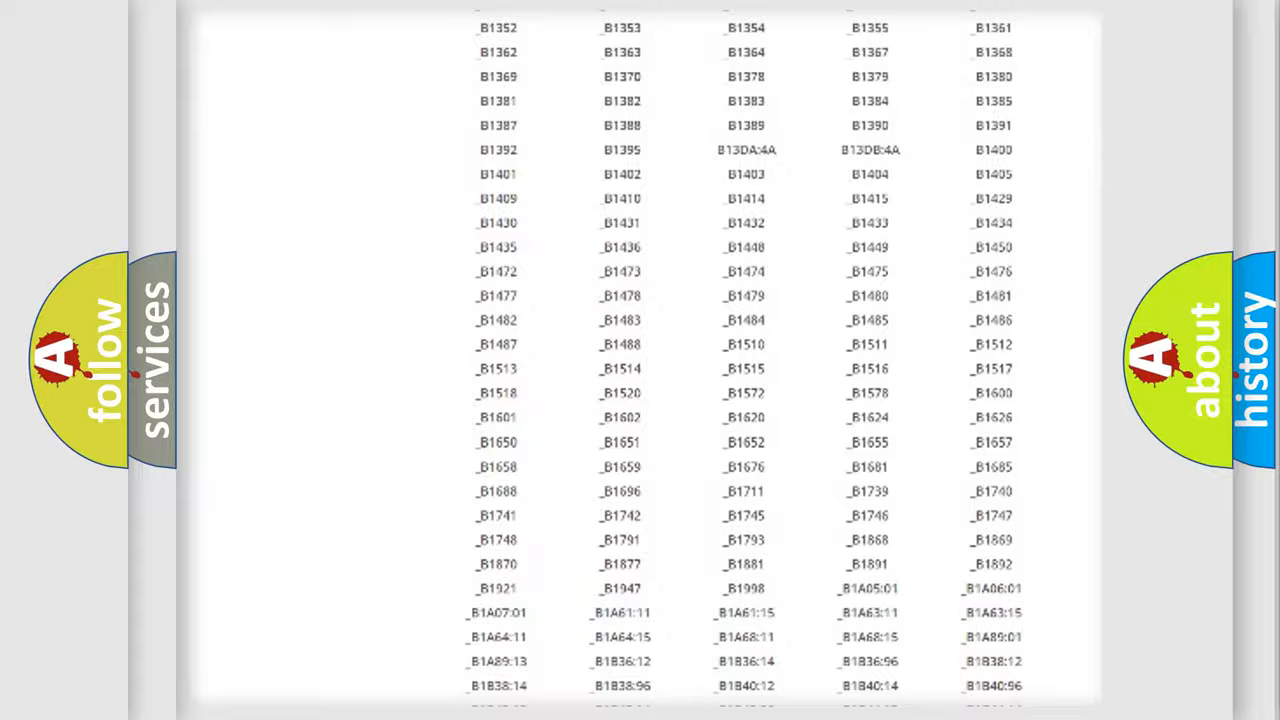